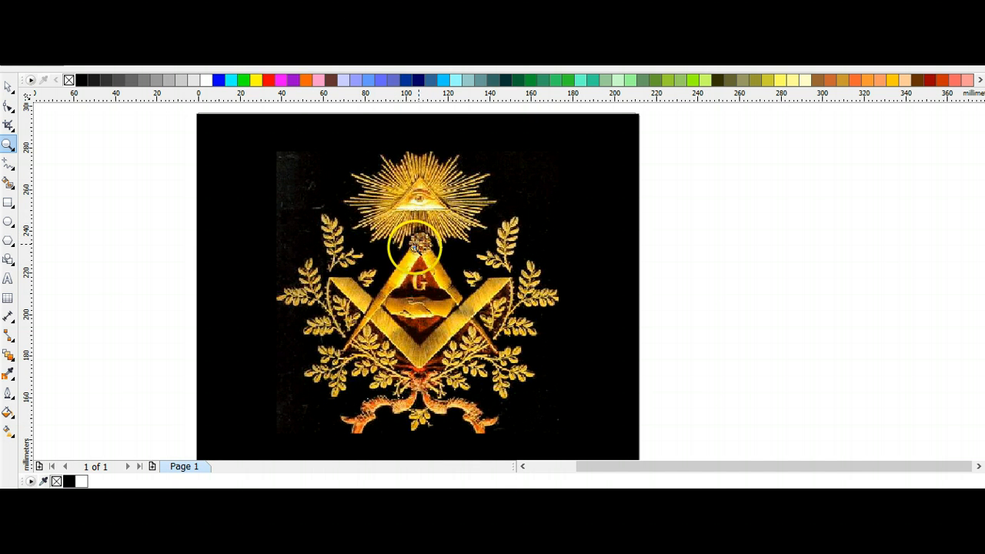
mouse_move(442, 293)
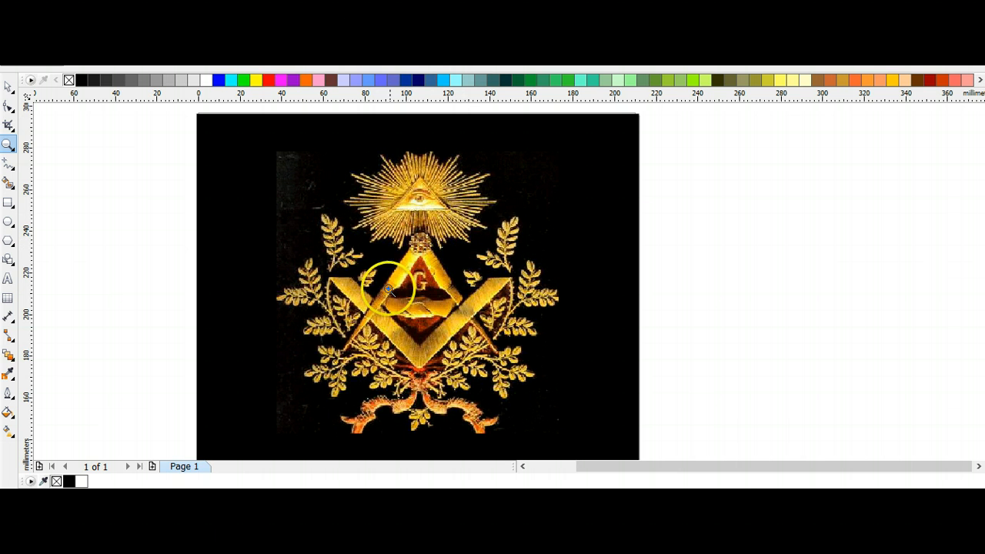
mouse_move(494, 360)
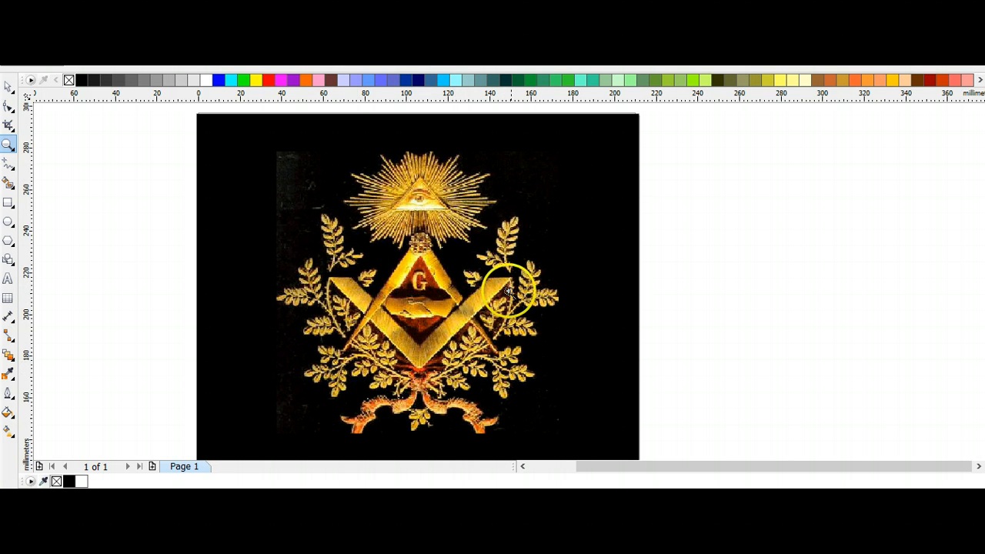
mouse_move(437, 313)
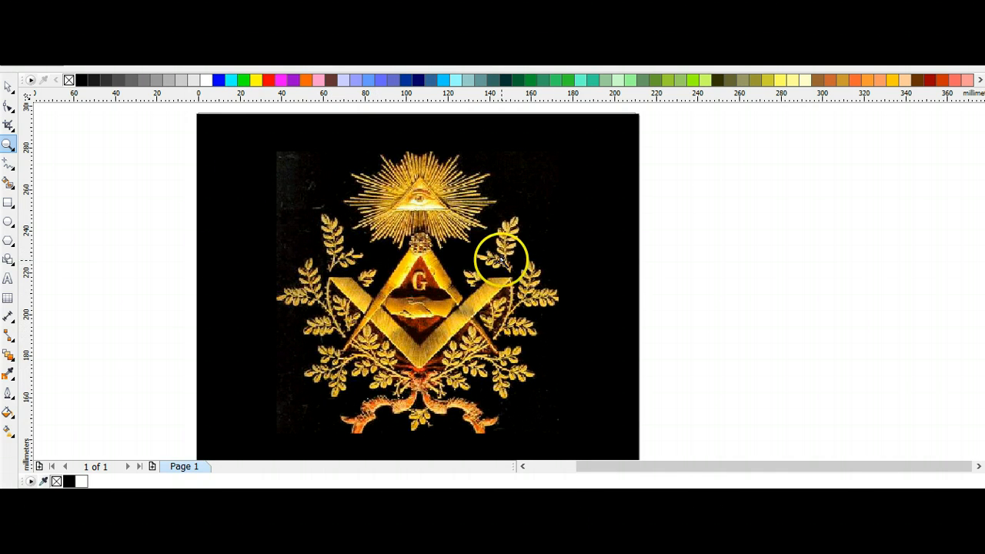
mouse_move(324, 267)
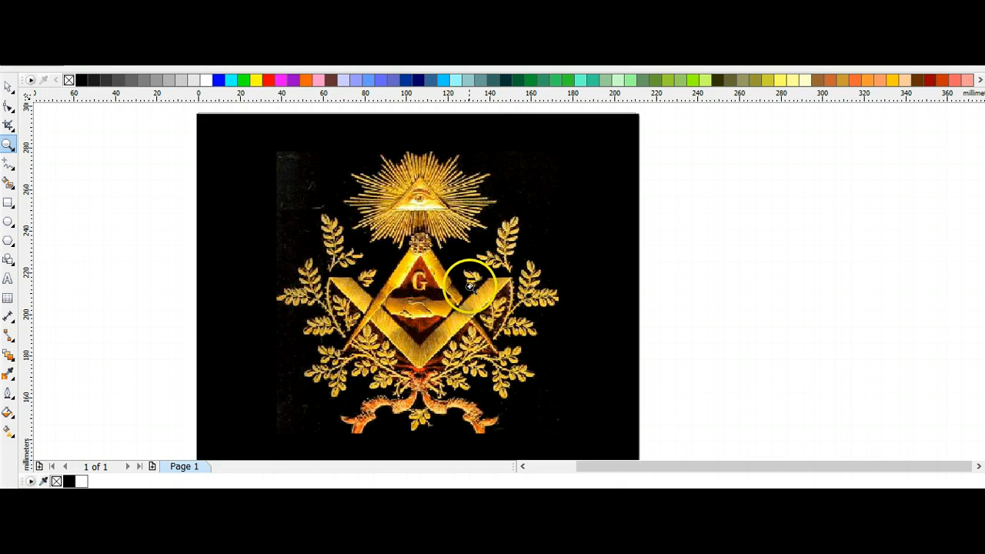
mouse_move(360, 310)
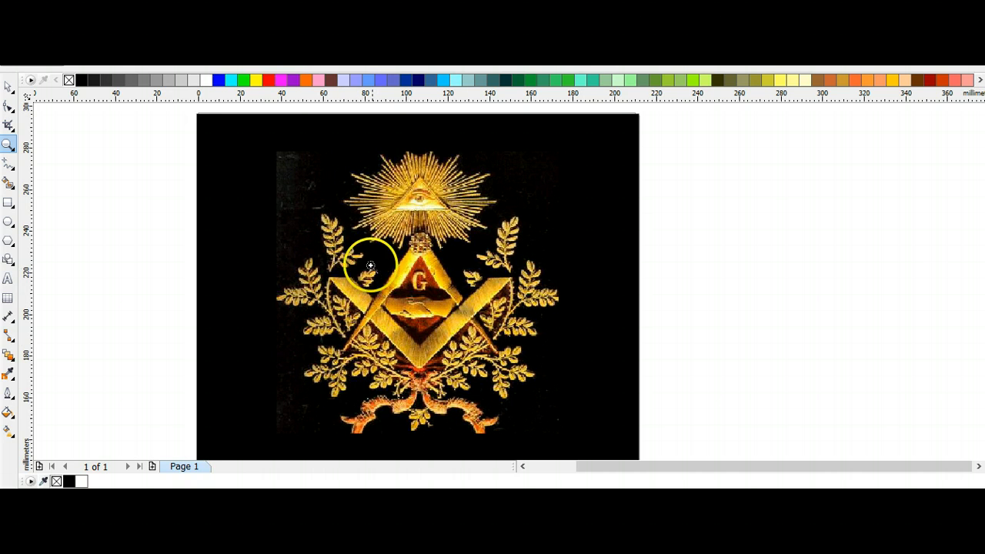
mouse_move(483, 286)
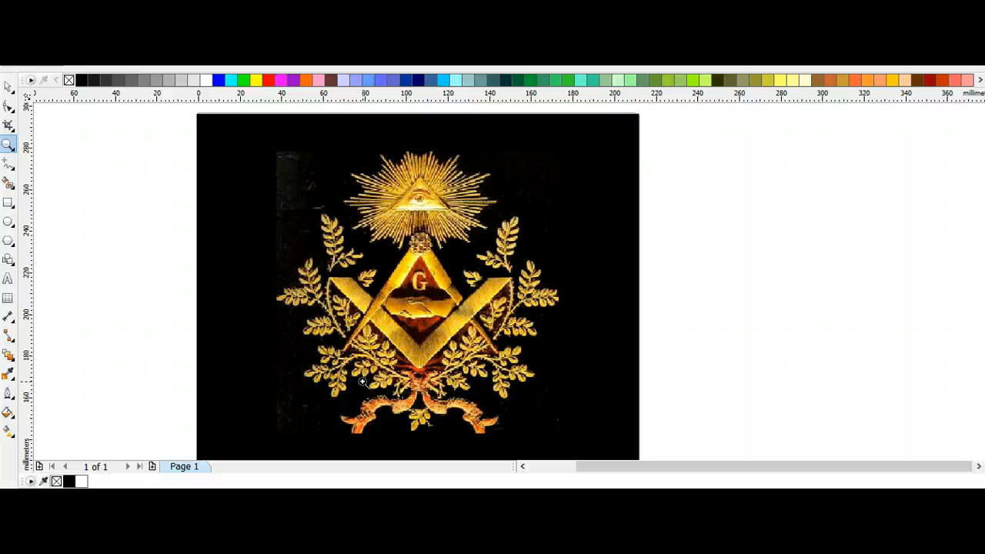
mouse_move(551, 358)
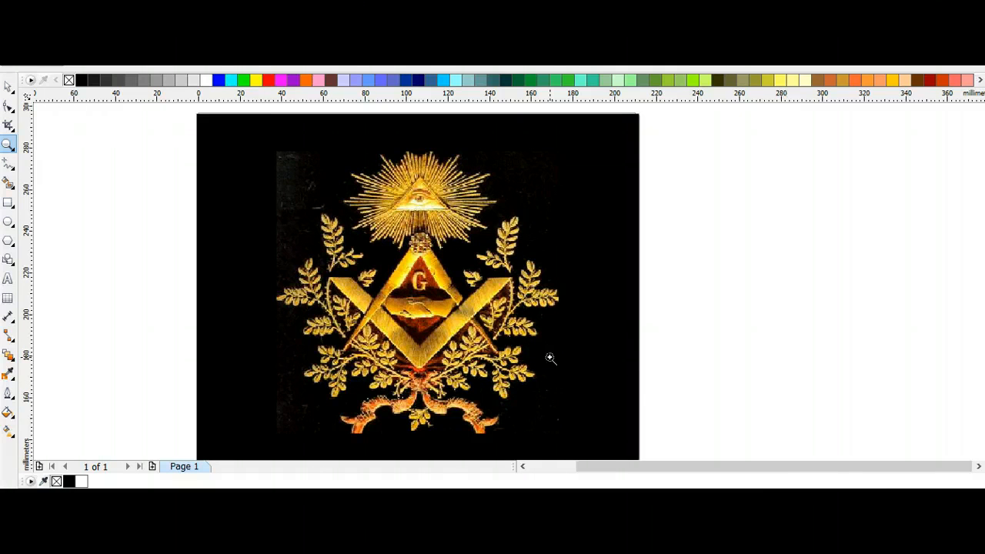
mouse_move(609, 293)
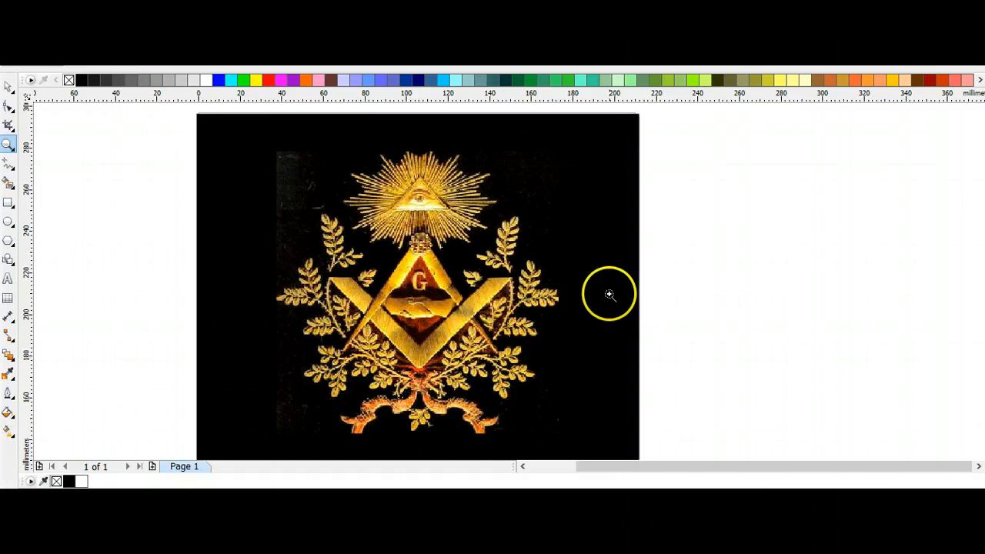
mouse_move(528, 421)
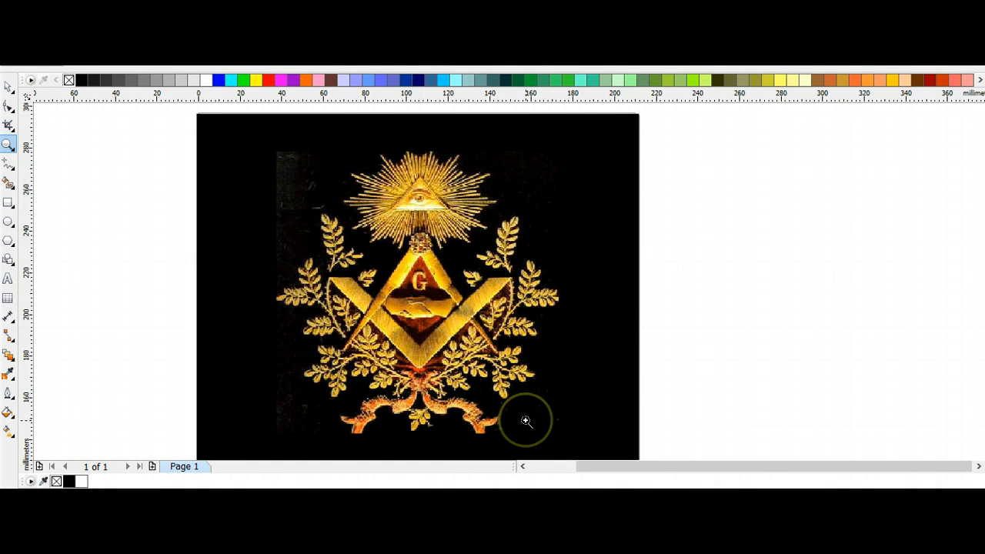
- Zoom the Page 1 view to frame the golden square-and-compass emblem with its G triangle, laurels and ribbon
scroll(down, 3)
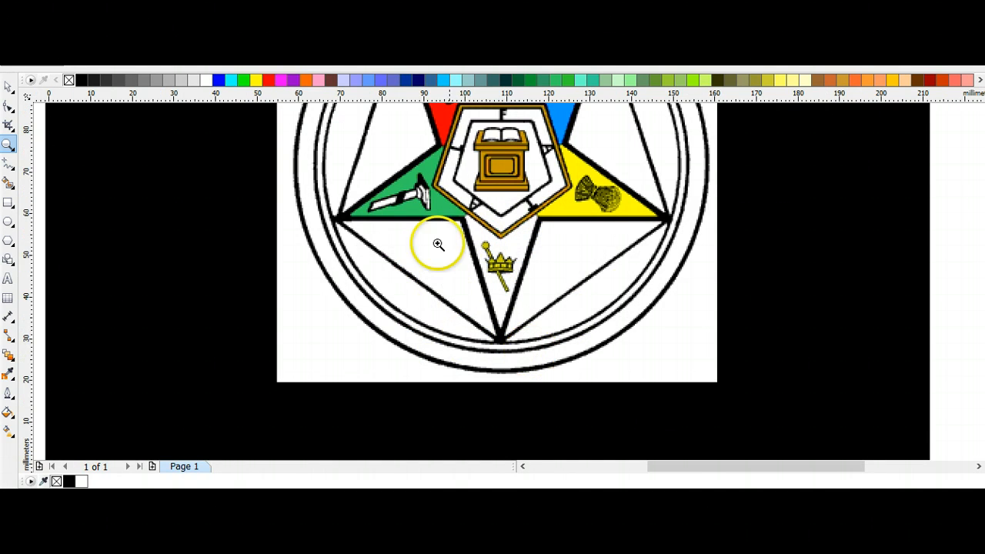
mouse_move(447, 179)
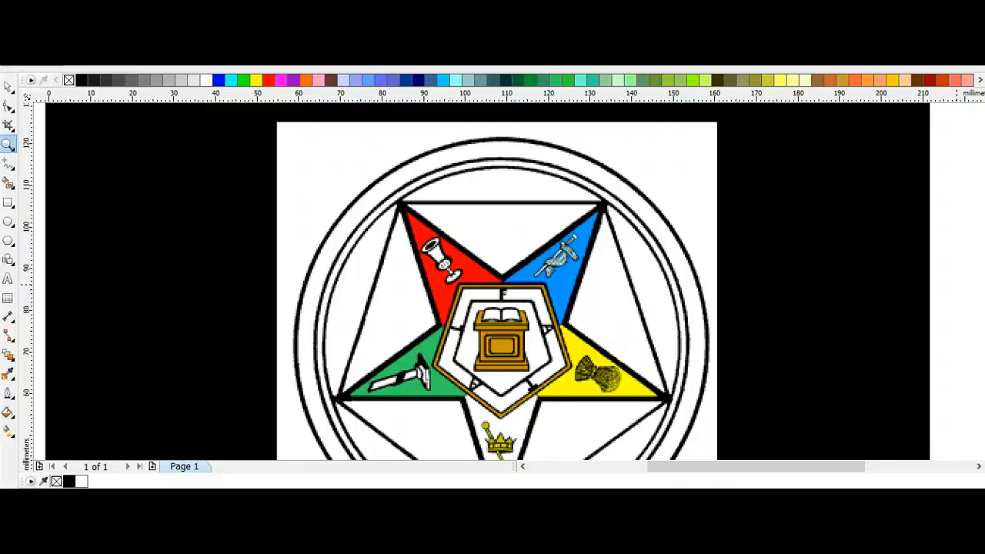
mouse_move(934, 145)
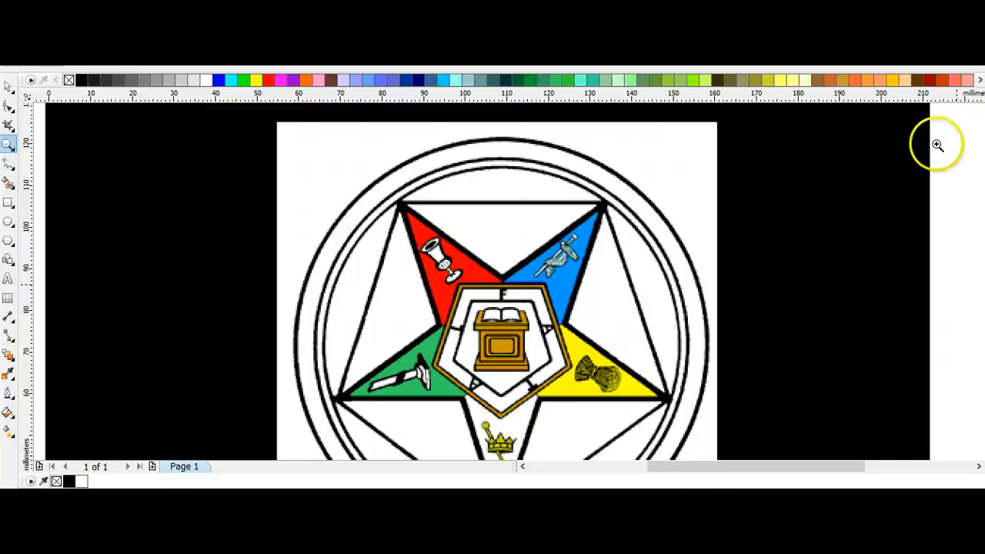
mouse_move(638, 329)
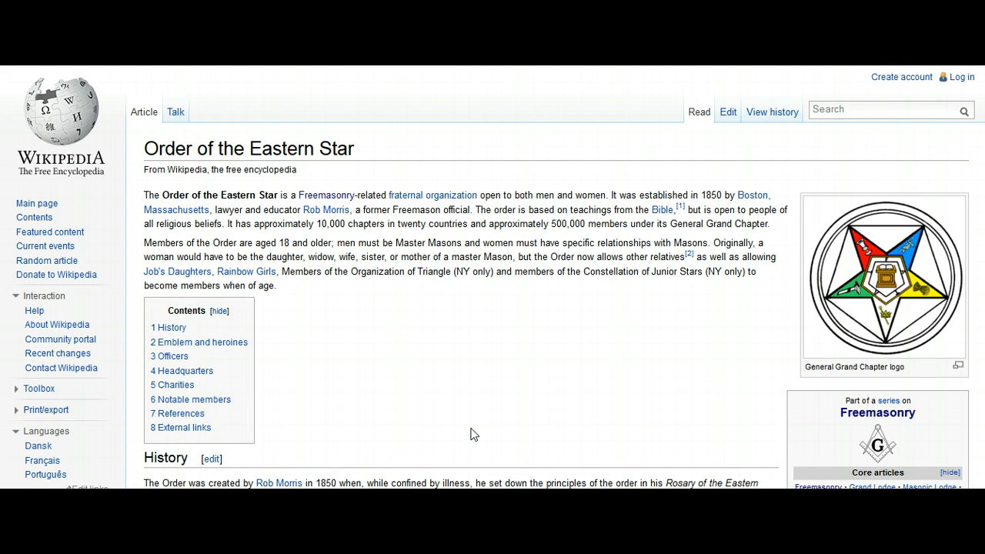
mouse_move(476, 434)
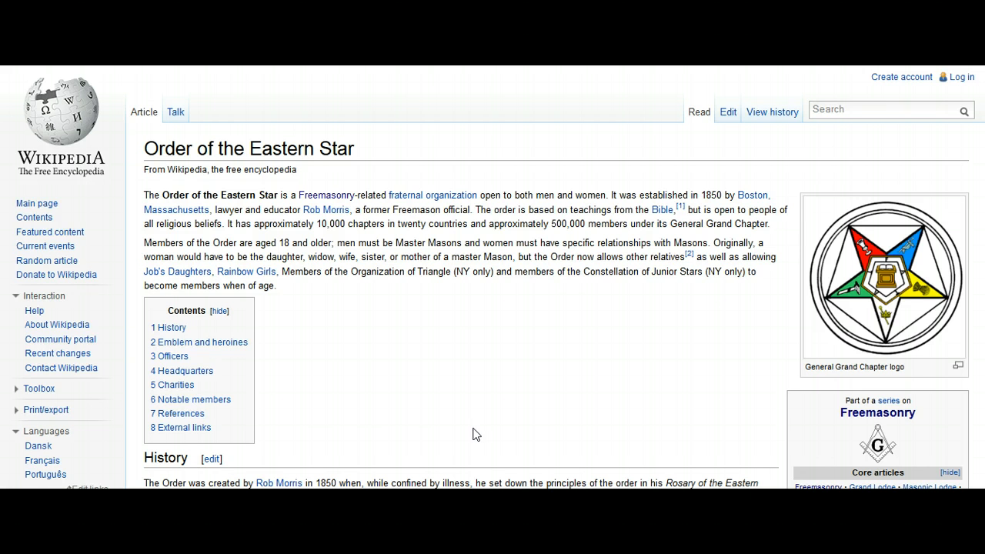
- Bring up the Order of the Eastern Star Wikipedia article beside its General Grand Chapter logo
click(417, 399)
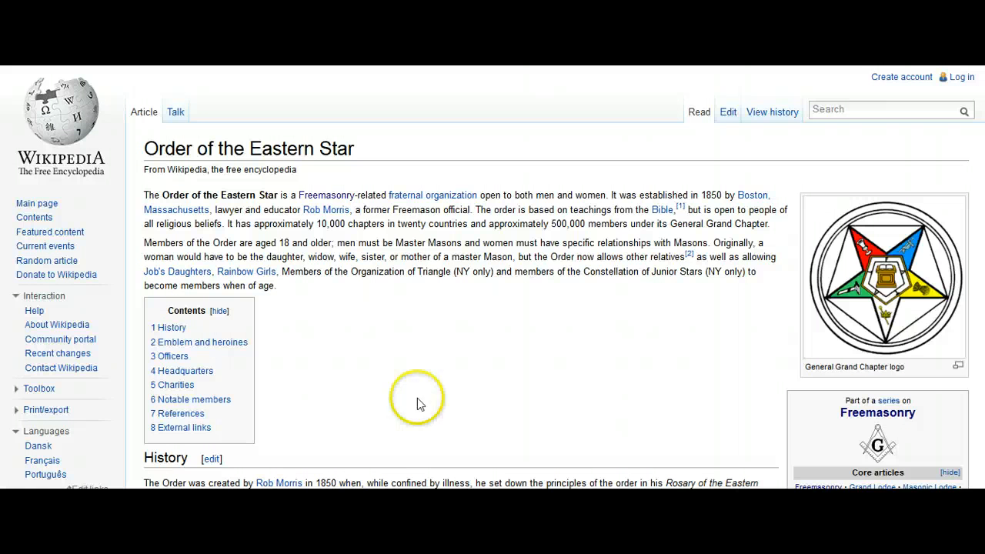